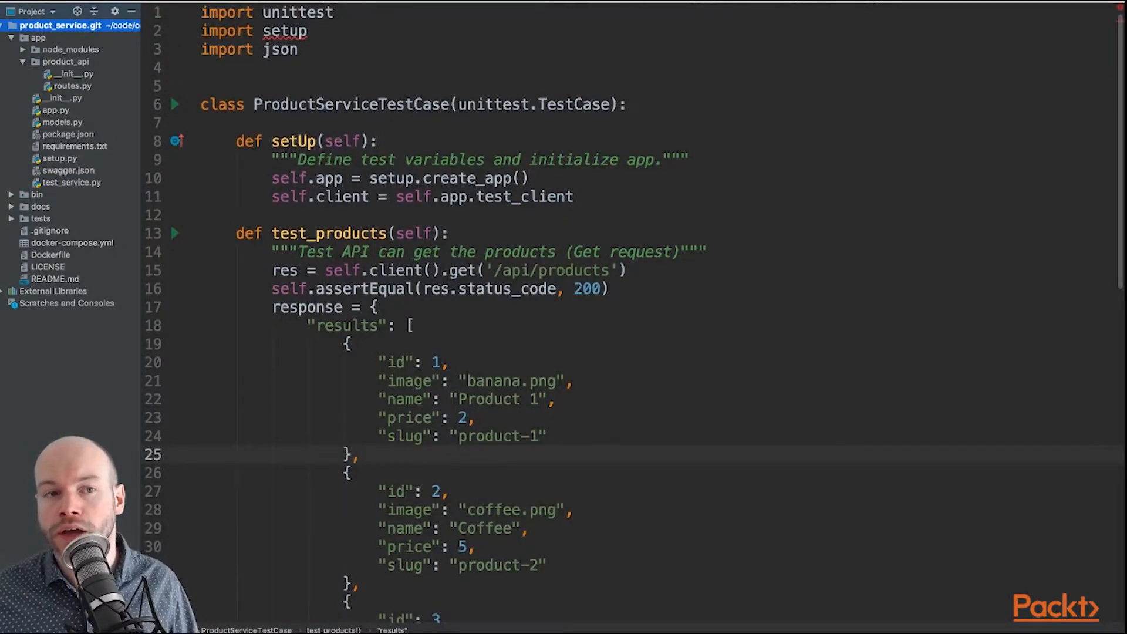
Highlight the ProductServiceTestCase class and its test_products and test_product methods
double_click(351, 105)
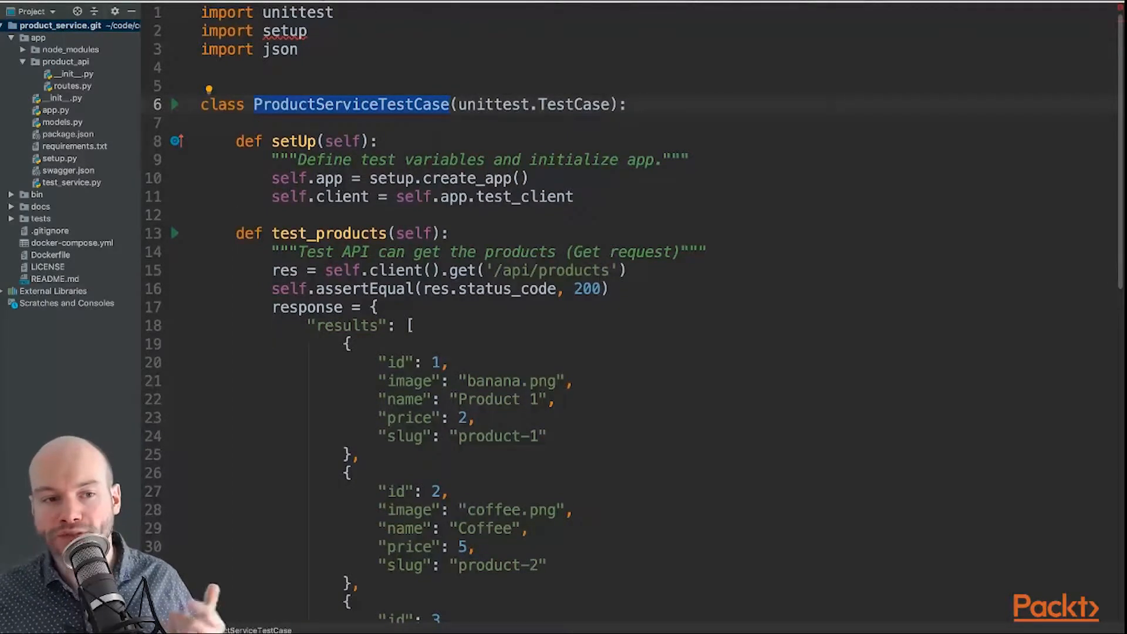
left_click(329, 233)
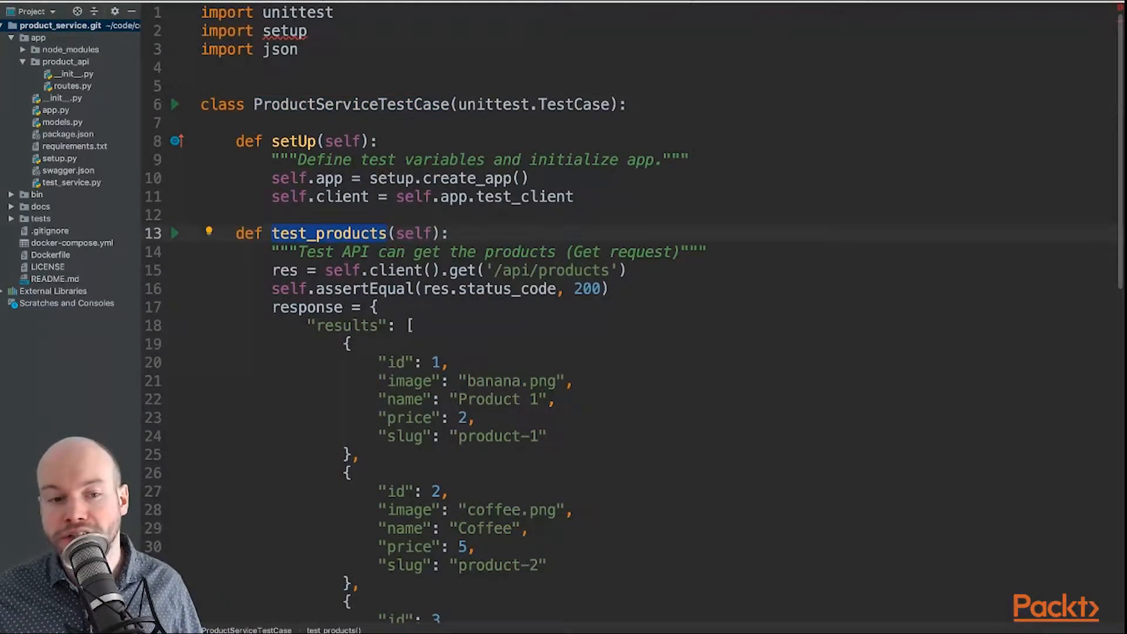
scroll("down", 3)
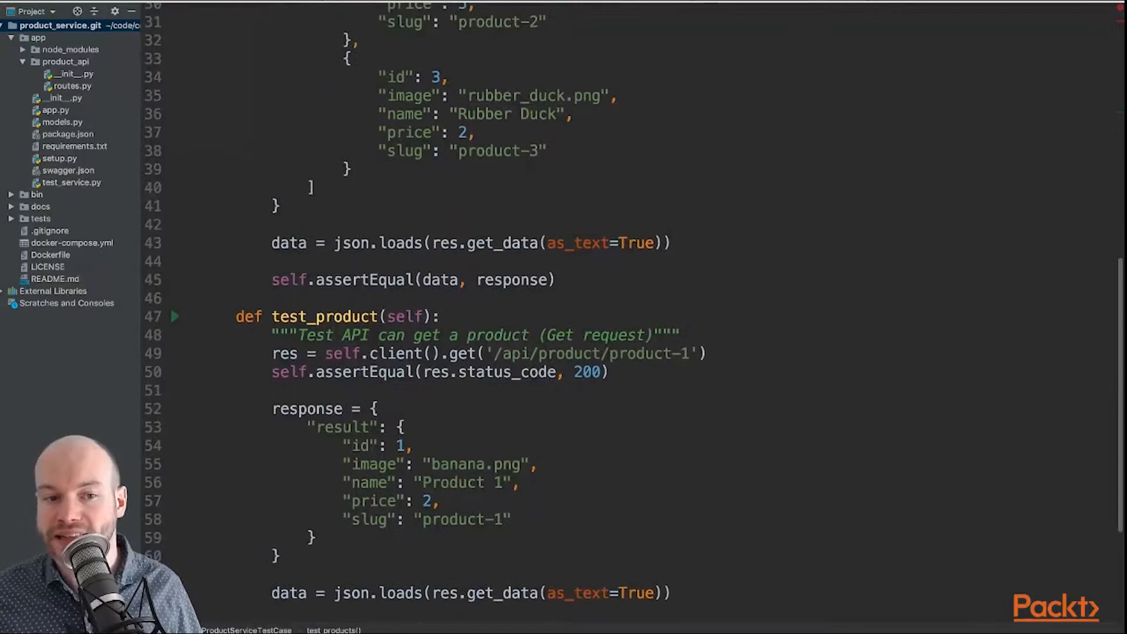
double_click(325, 316)
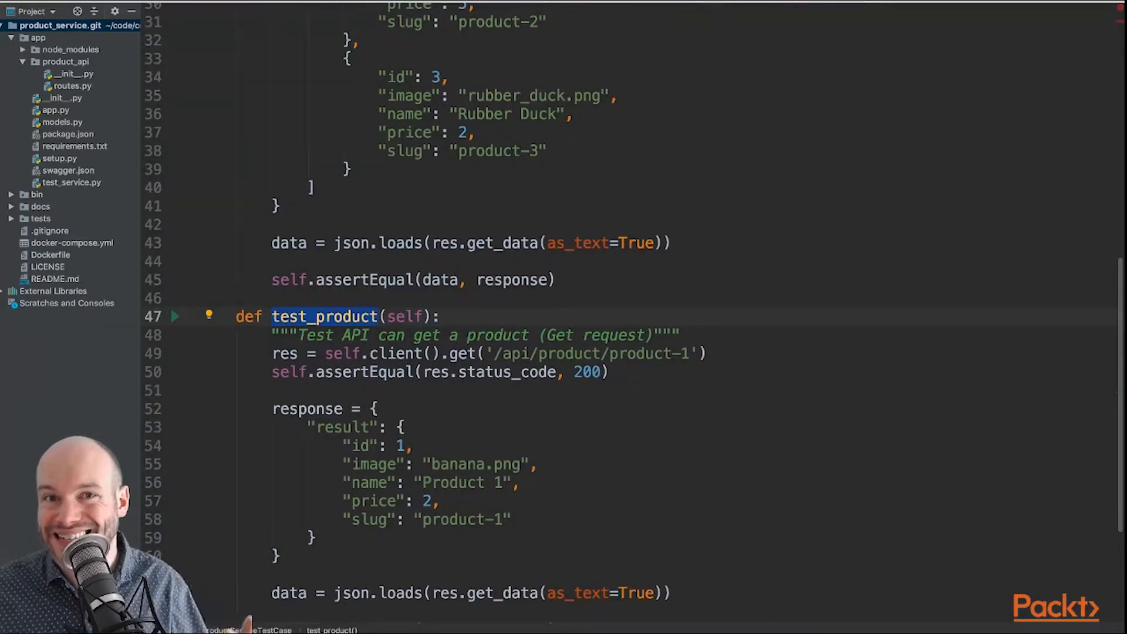
scroll("up", 3)
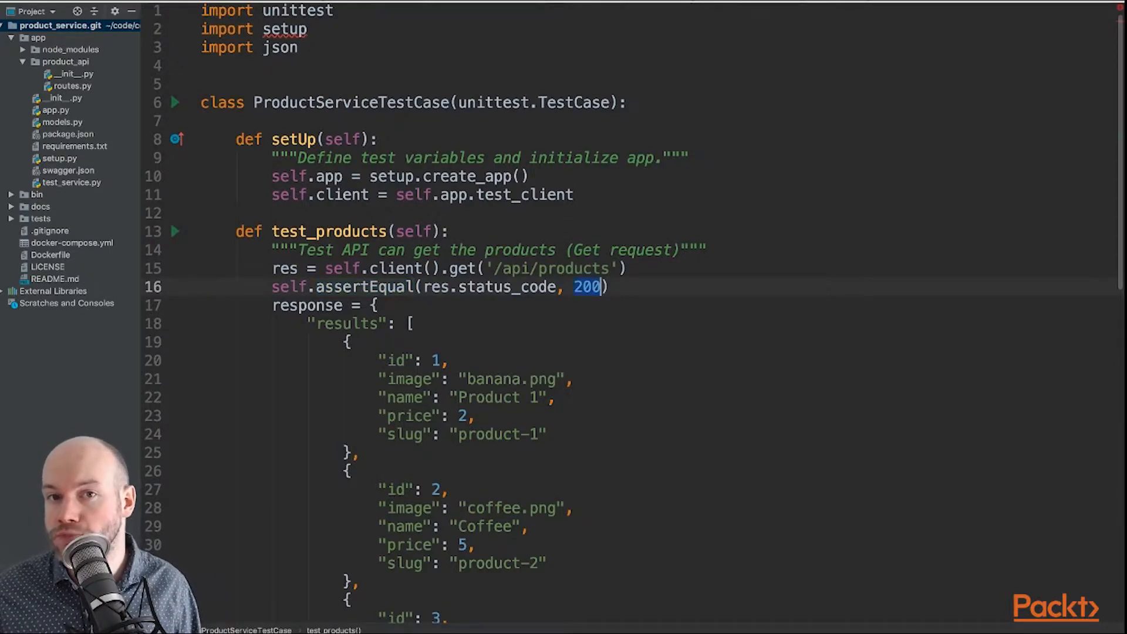
Walk through test_products' status_code assertion, expected response dictionary, and json.loads(as_text) call
double_click(506, 286)
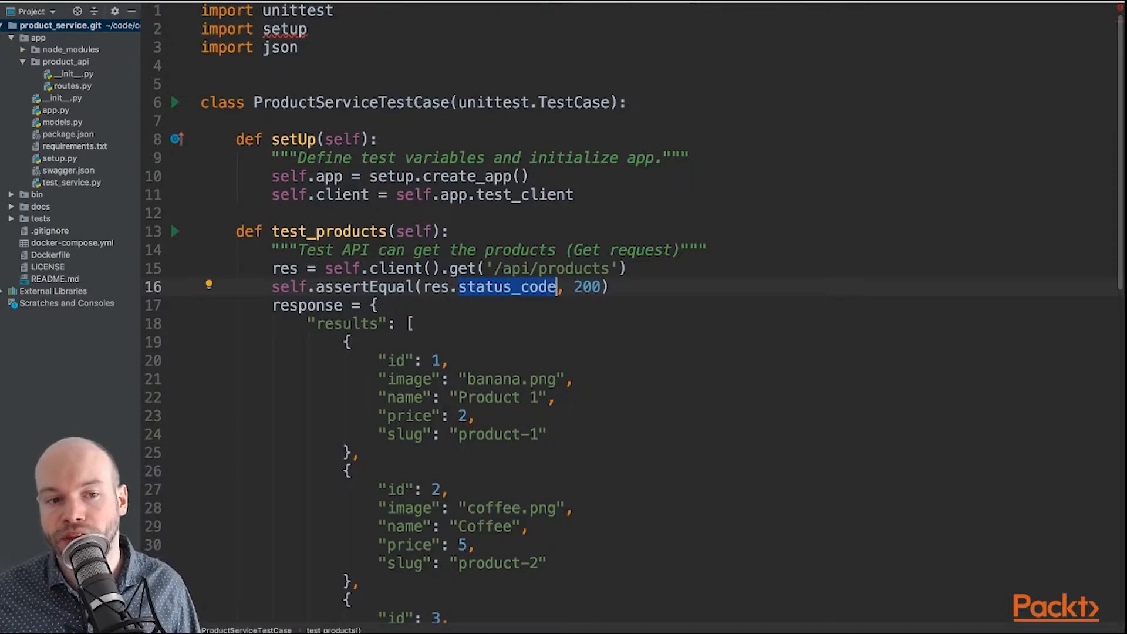
scroll("down", 3)
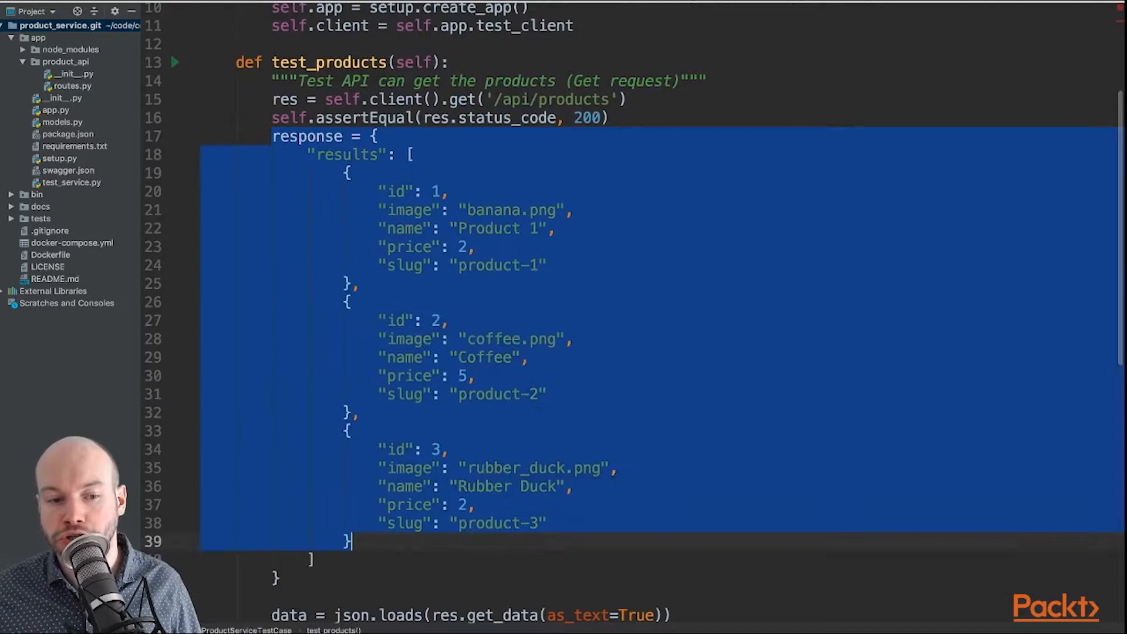
left_click(360, 283)
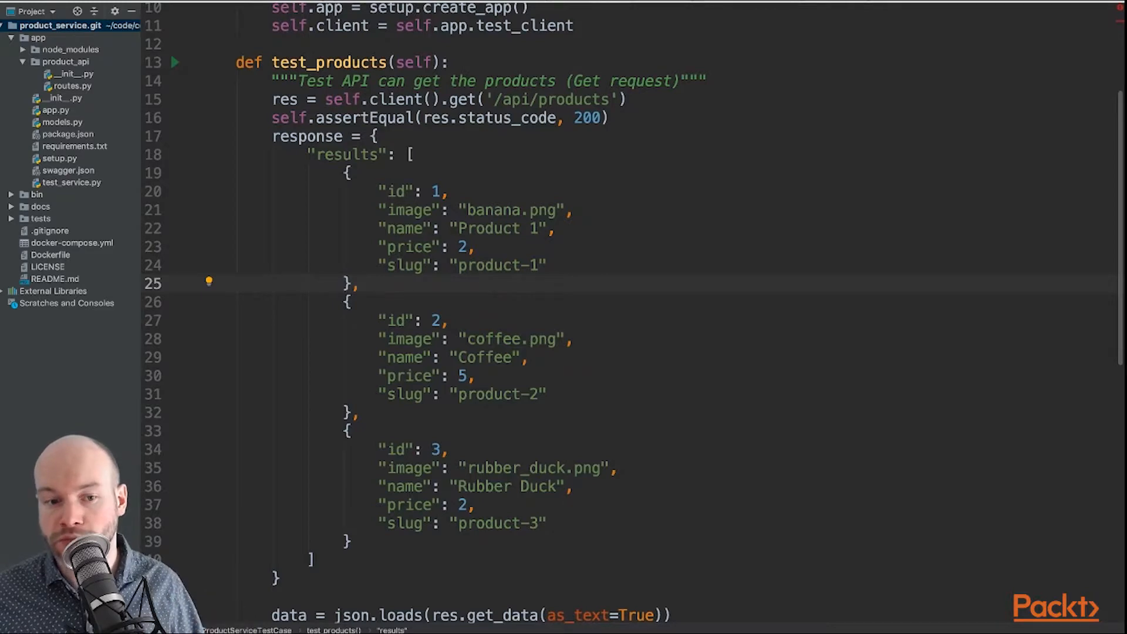
scroll("down", 3)
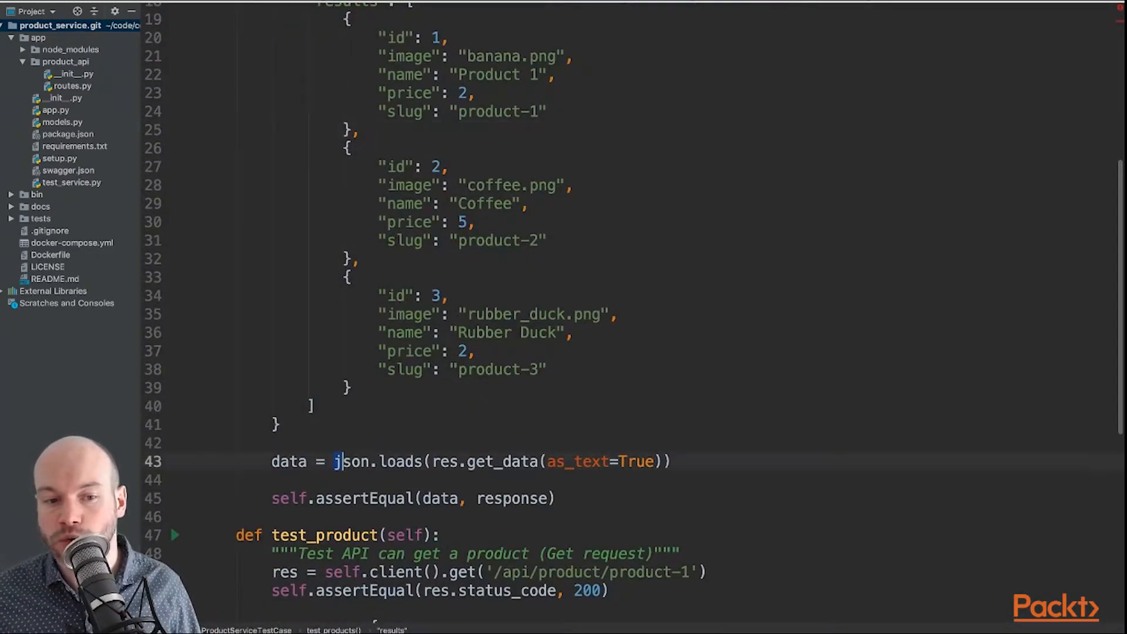
double_click(399, 459)
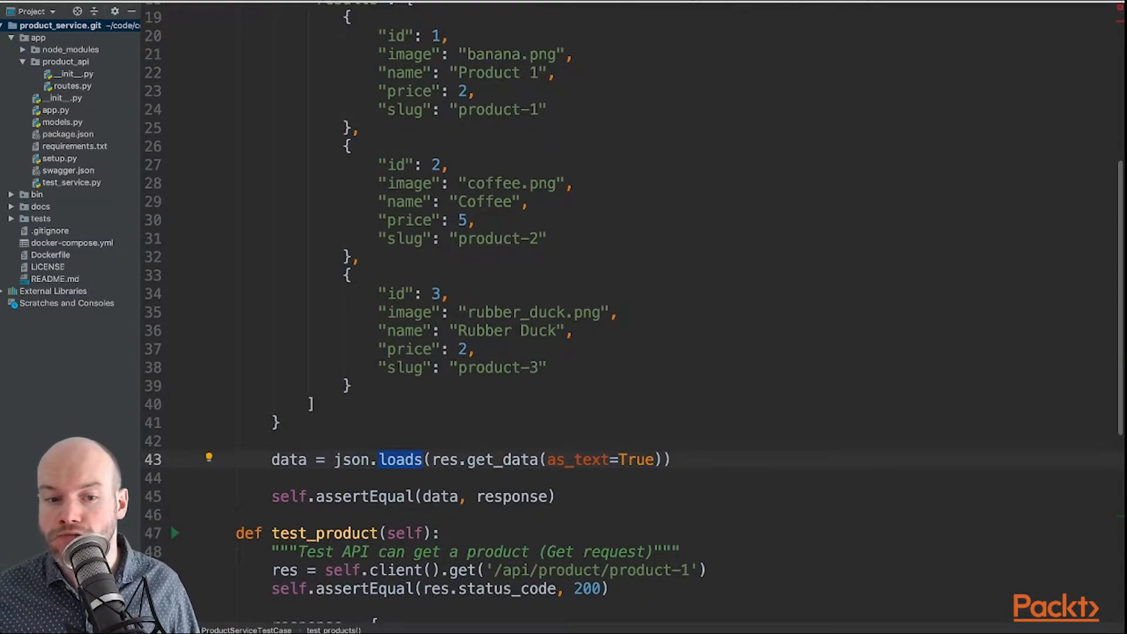
double_click(501, 458)
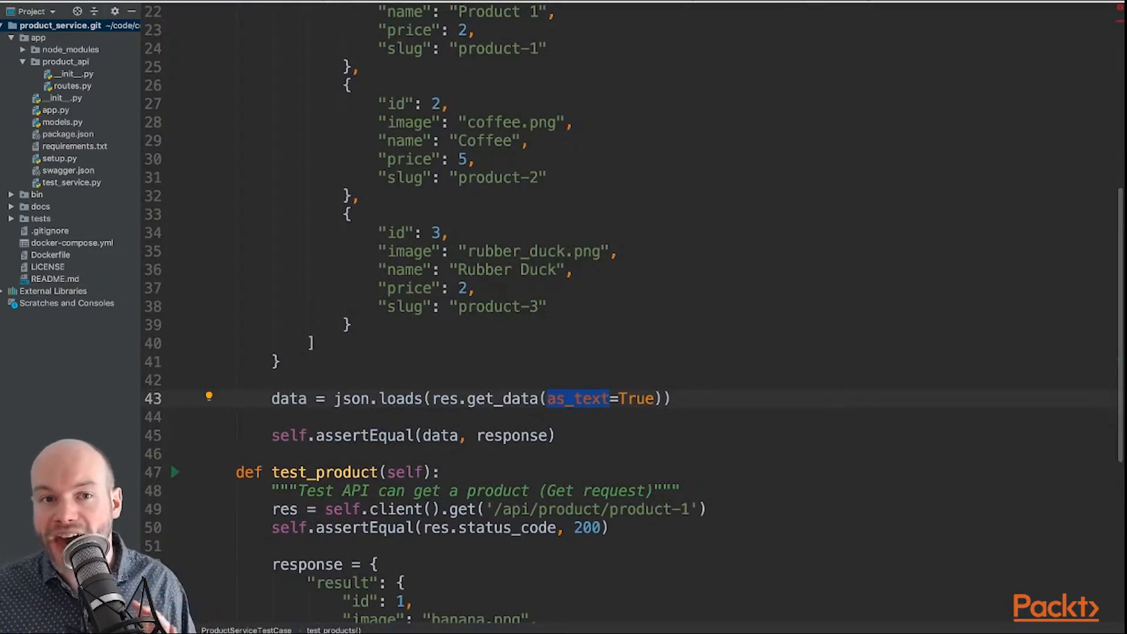
scroll("up", 3)
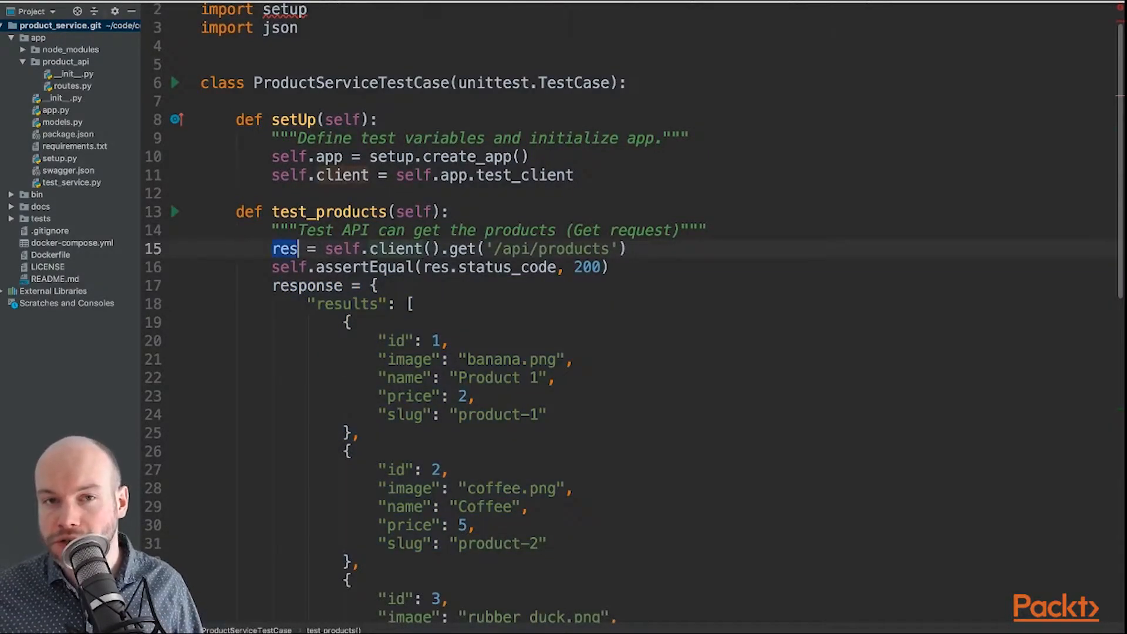
Walk through test_product's expected 200 status and expected result dictionary
scroll("down", 3)
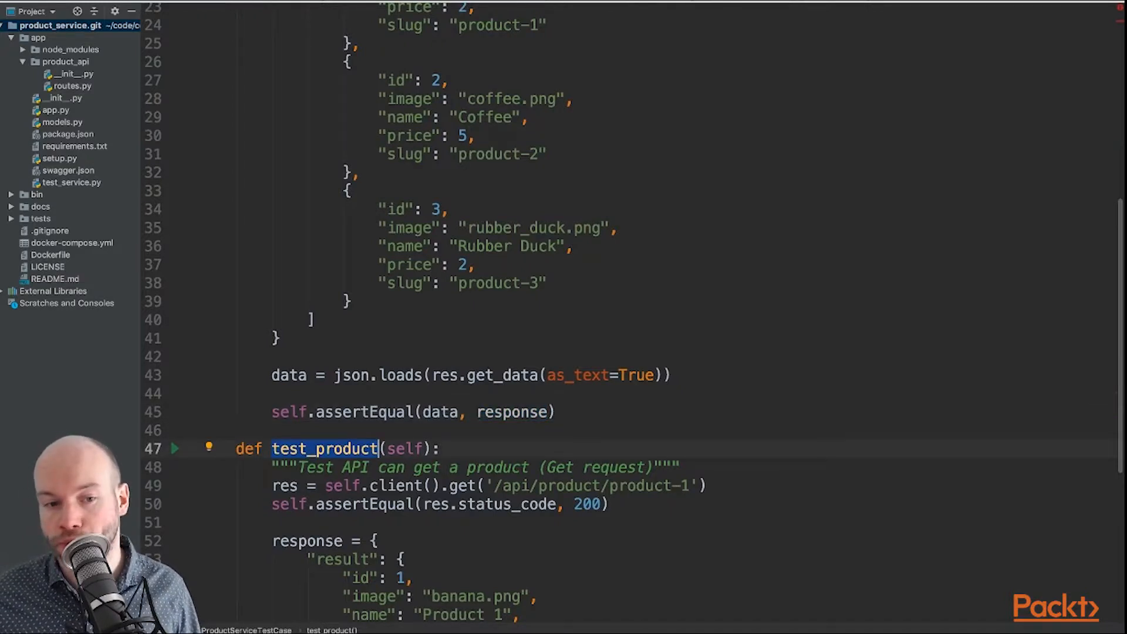
scroll("down", 3)
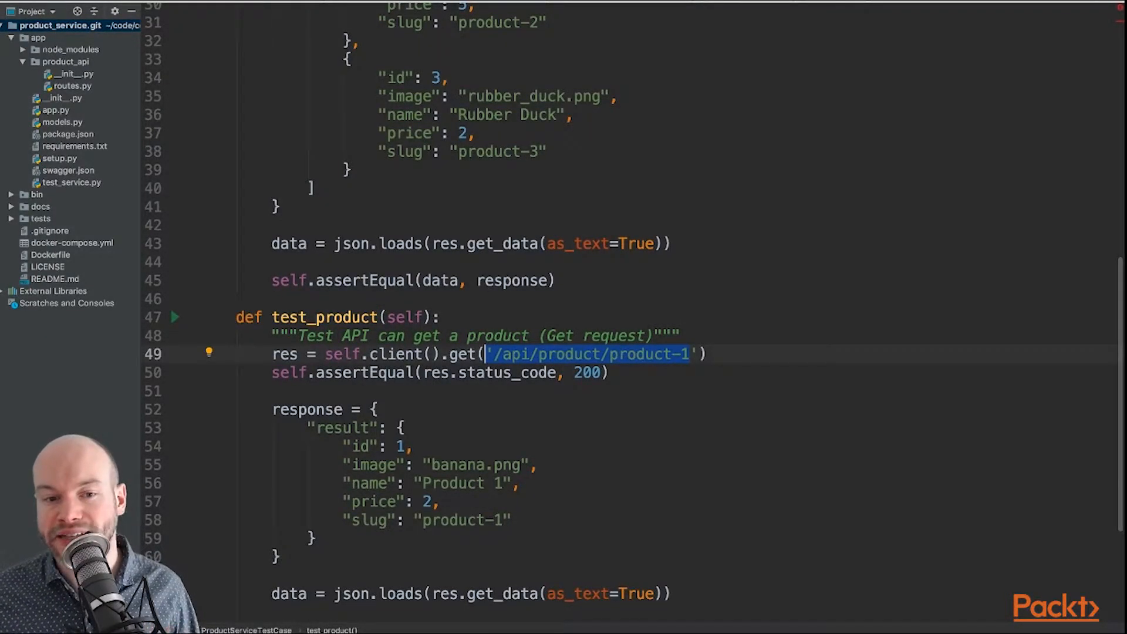
double_click(640, 353)
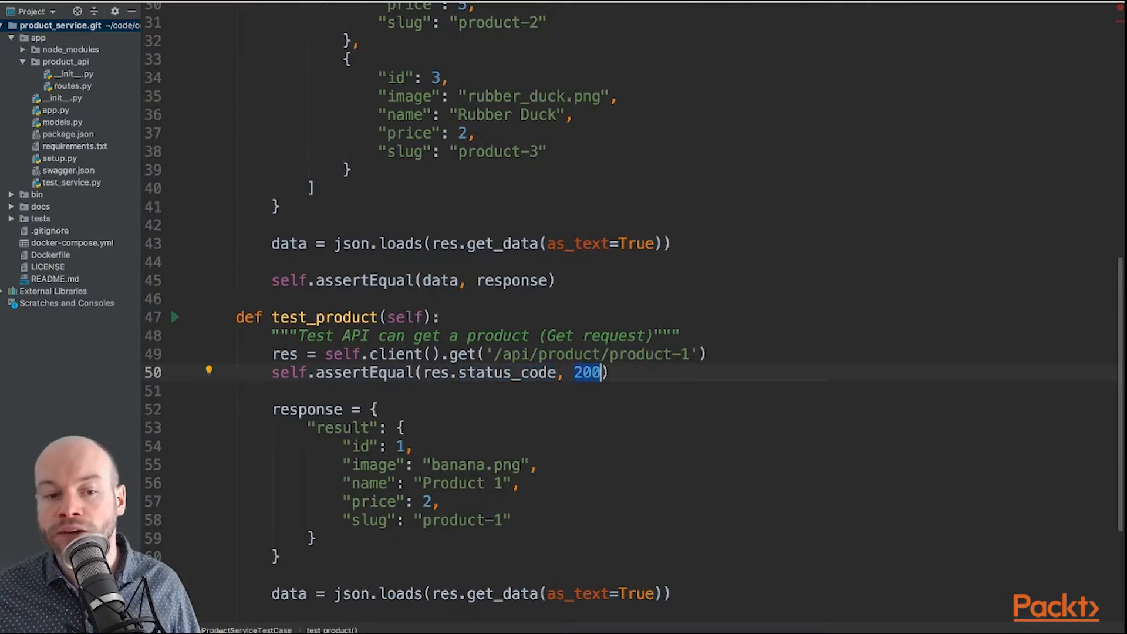
scroll("down", 3)
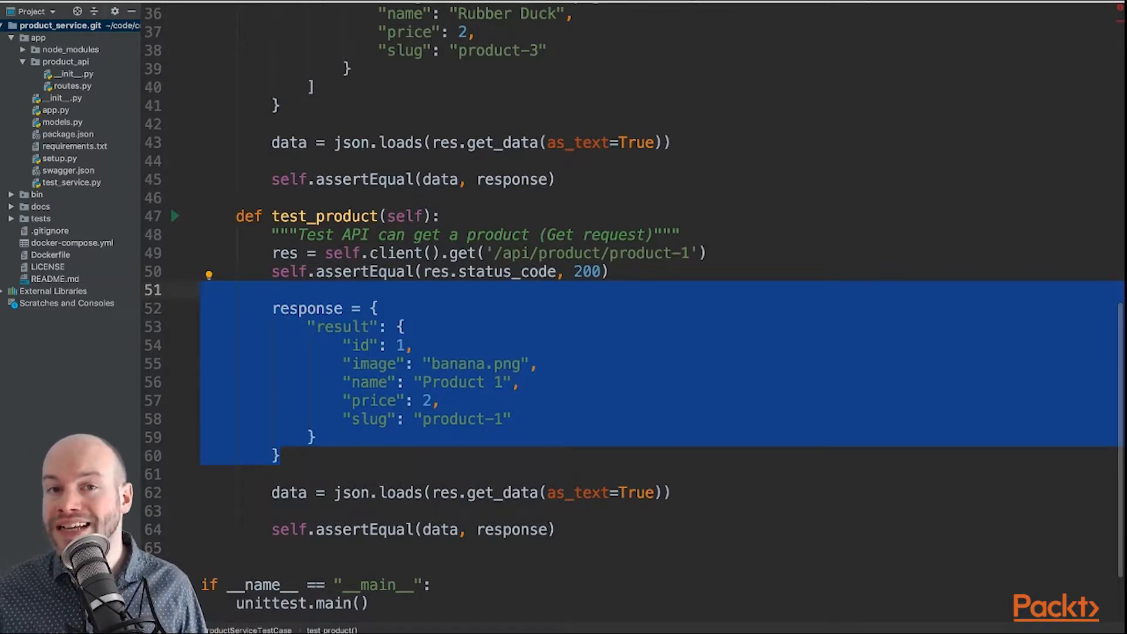
left_click(406, 345)
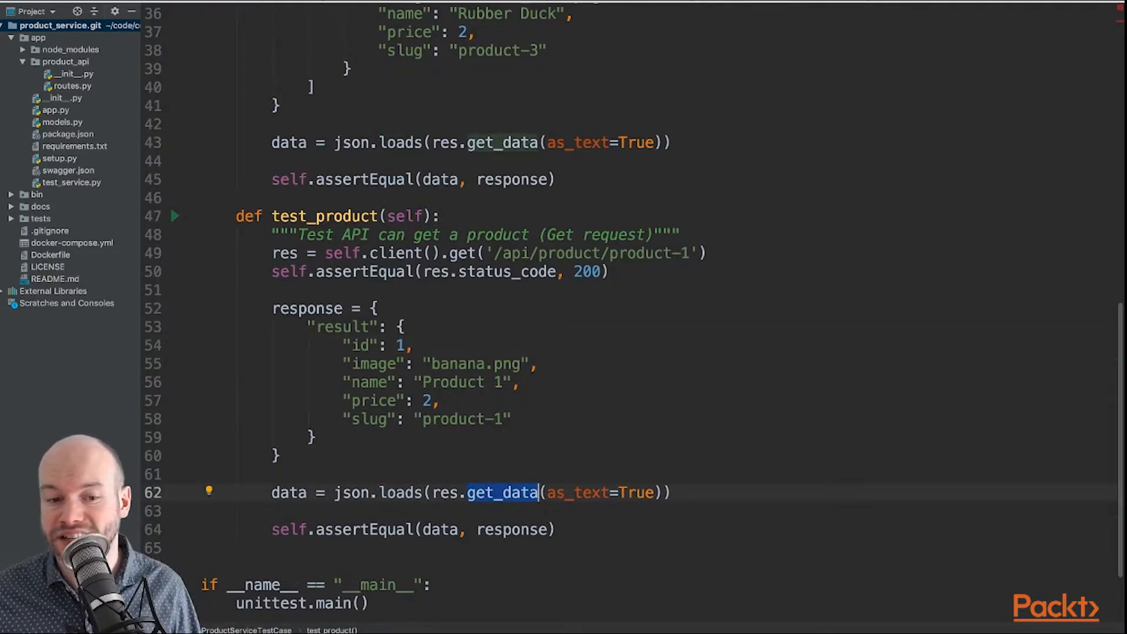
scroll("down", 3)
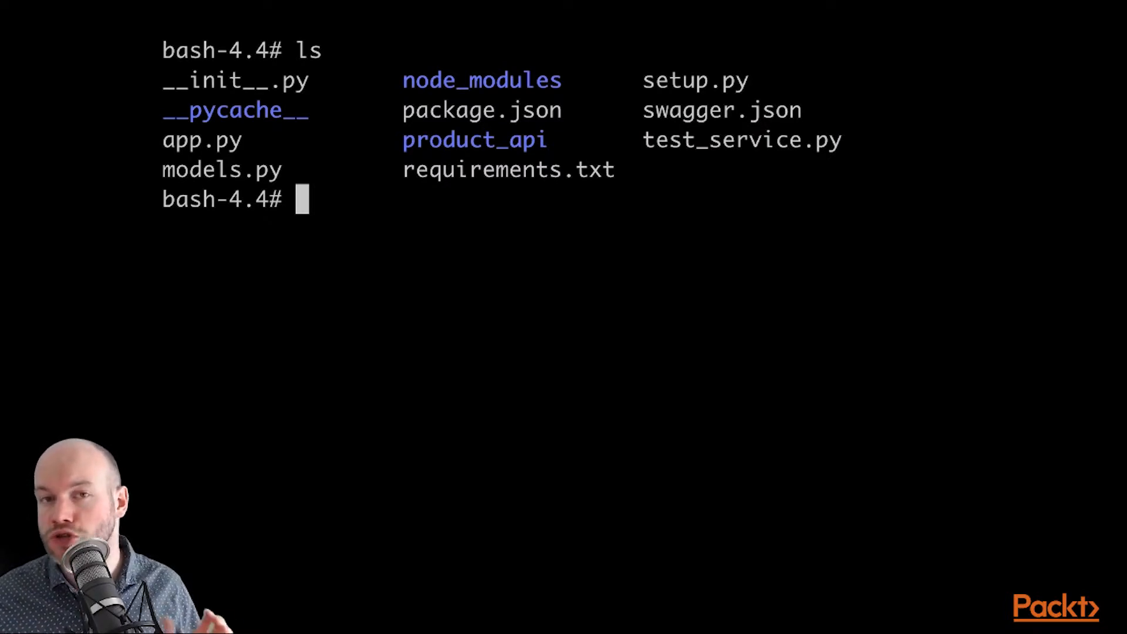
Run 'python test_service.py' in the terminal, getting 2 tests passing with OK
type("p")
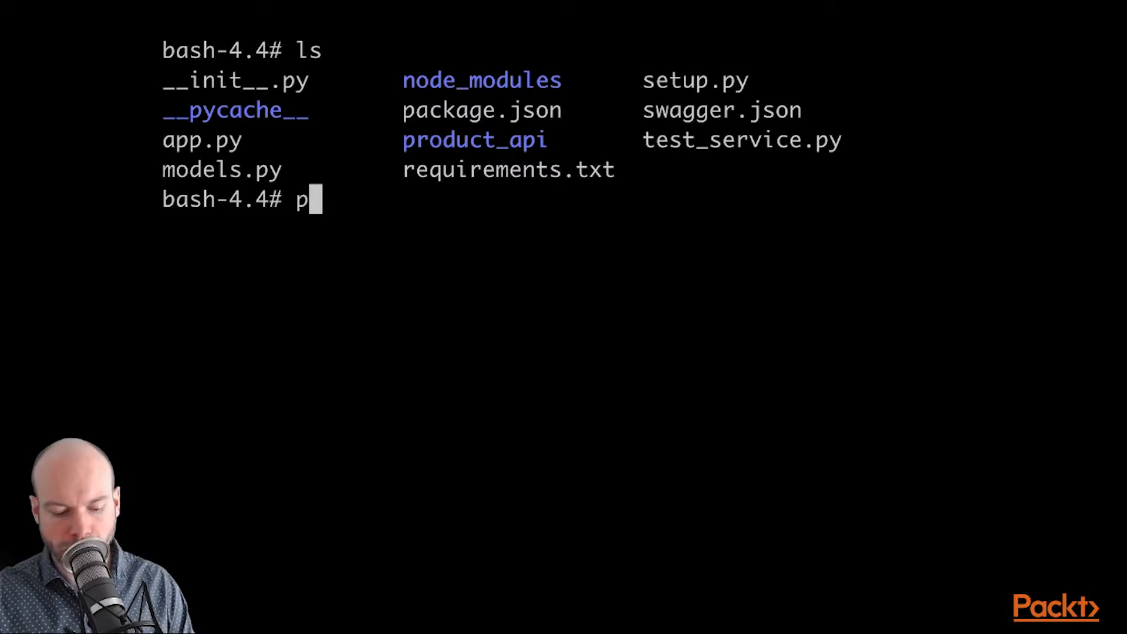
type("ython")
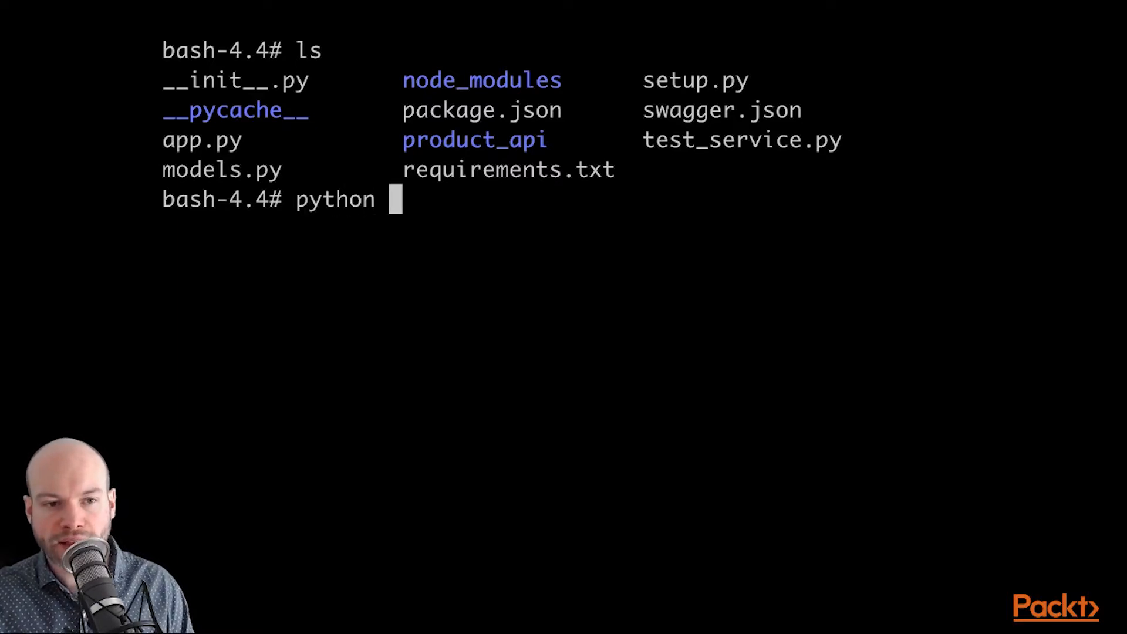
type("test_service.py")
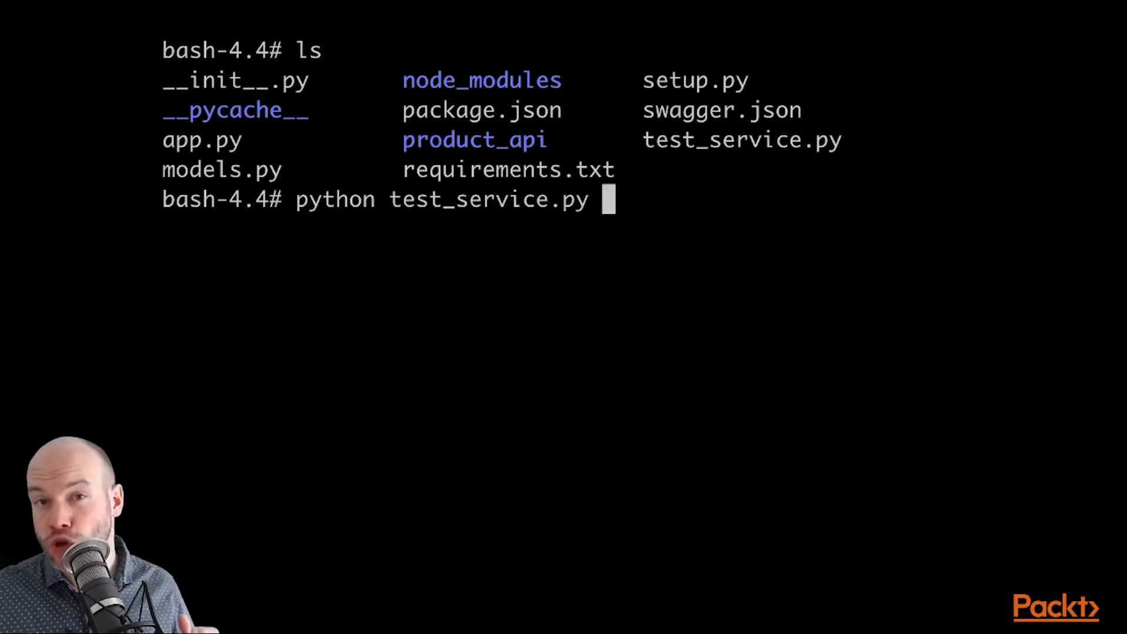
key("Return")
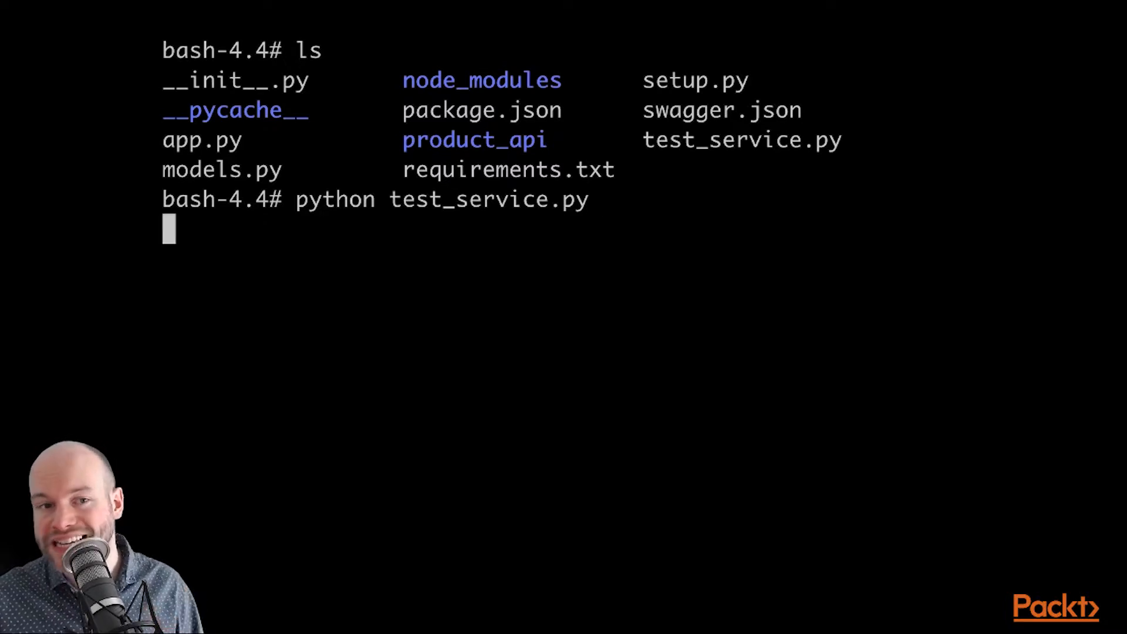
key("Return")
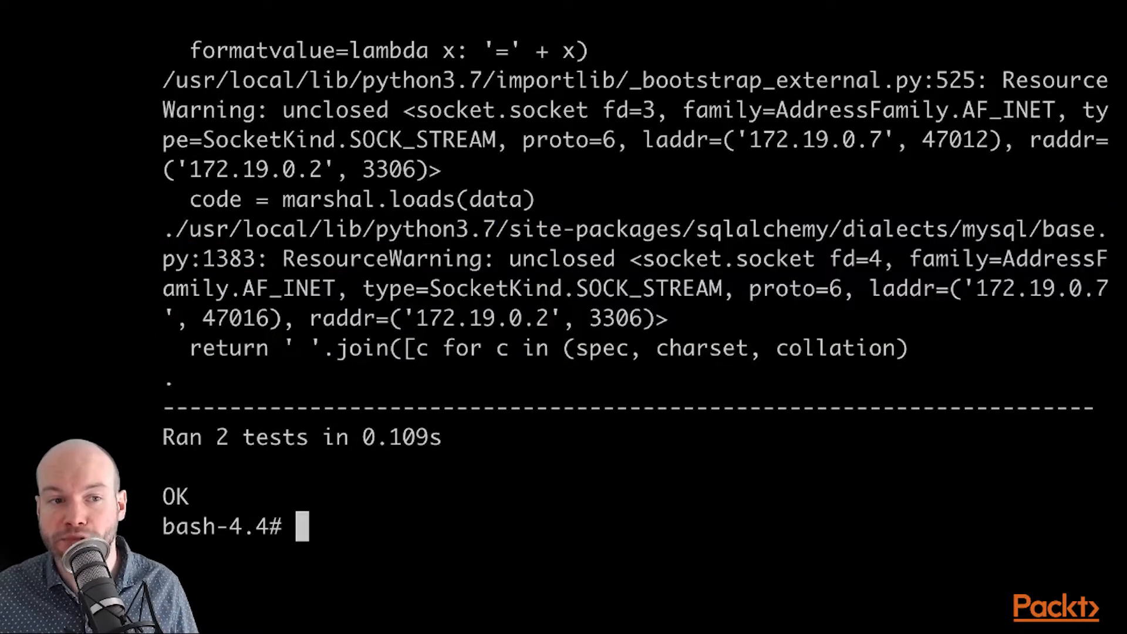
scroll("up", 3)
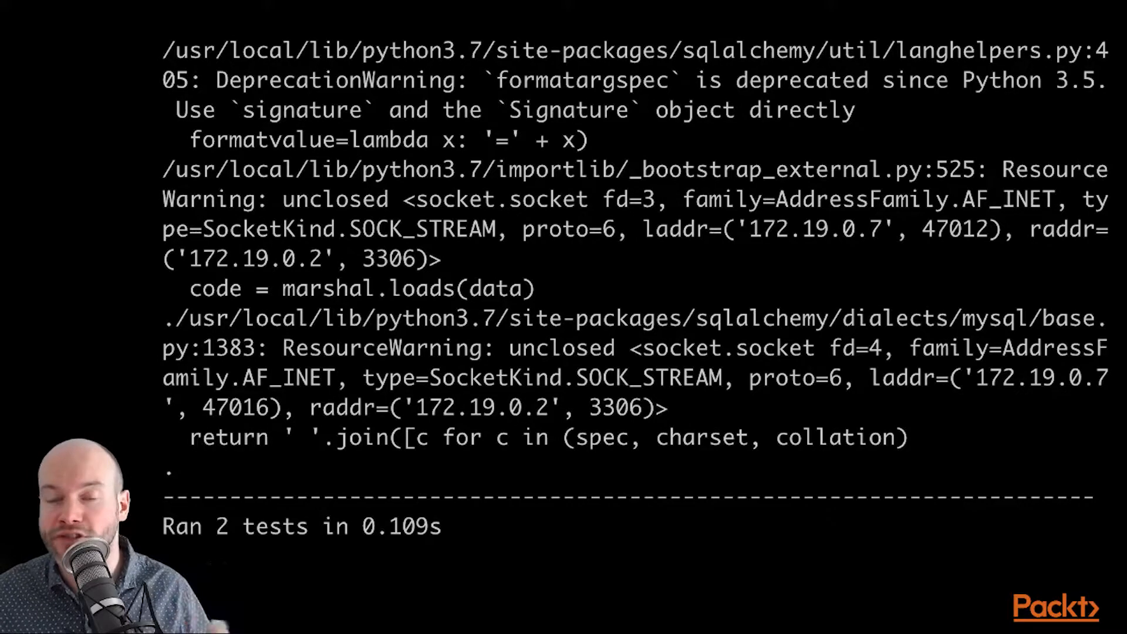
scroll("up", 3)
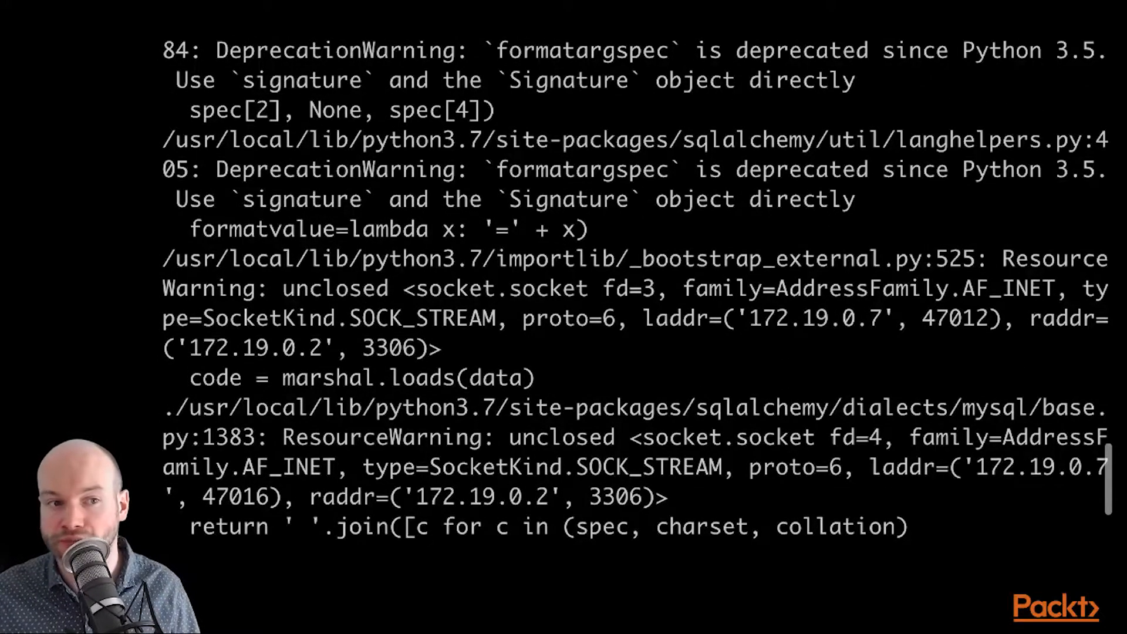
scroll("up", 3)
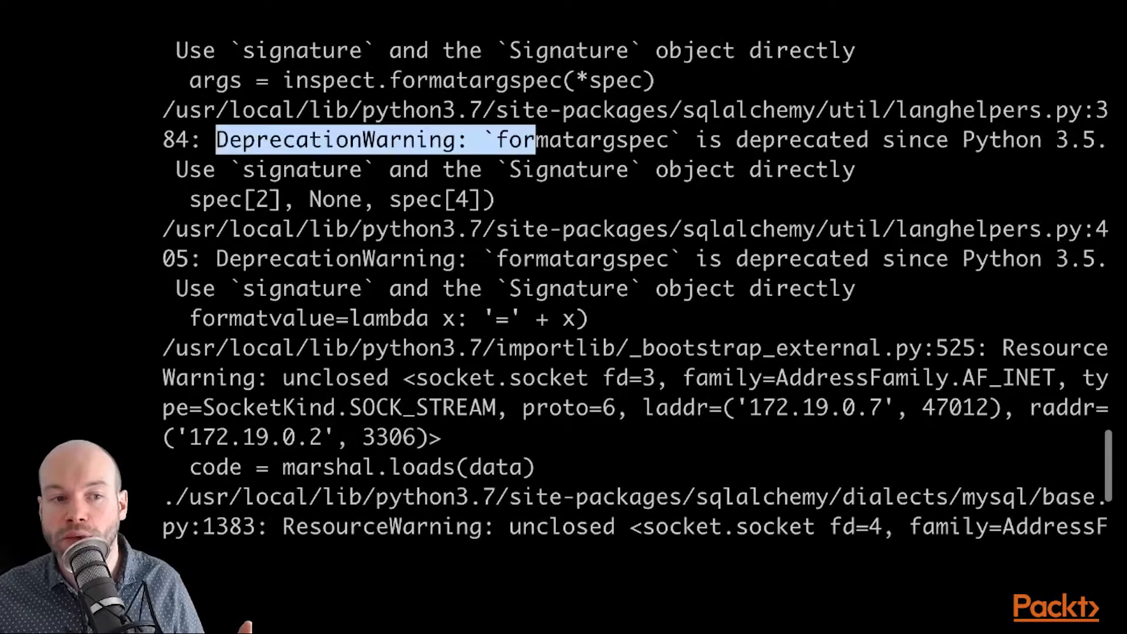
scroll("up", 3)
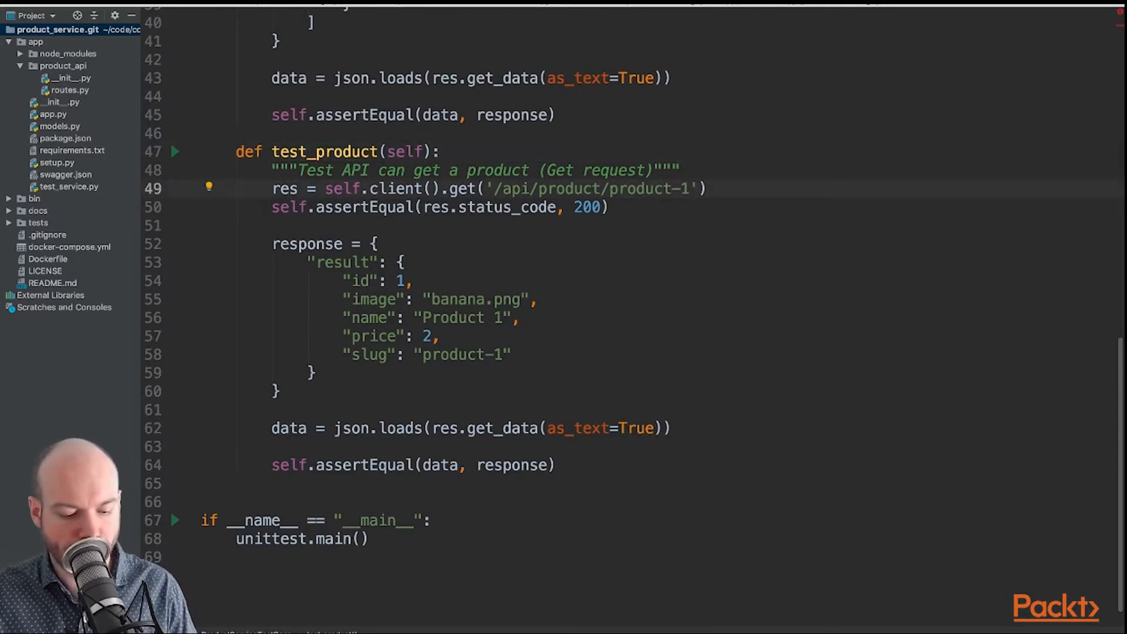
Point line 49's request at a nonexistent product, rerun, and highlight the FAILED 404 != 200 result
type("0")
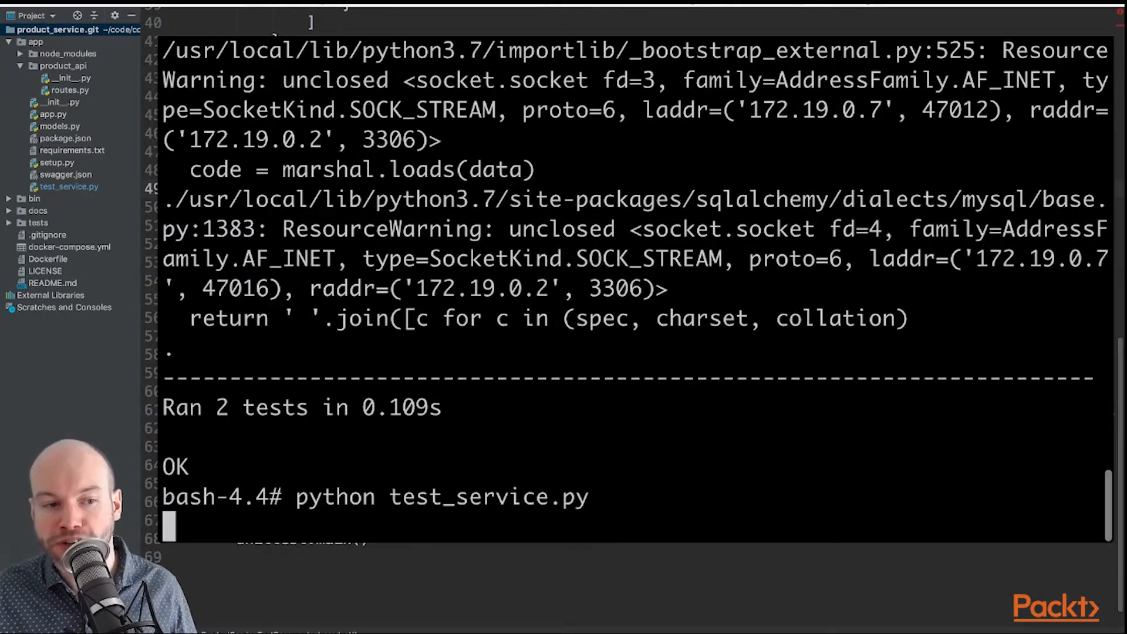
key("Return")
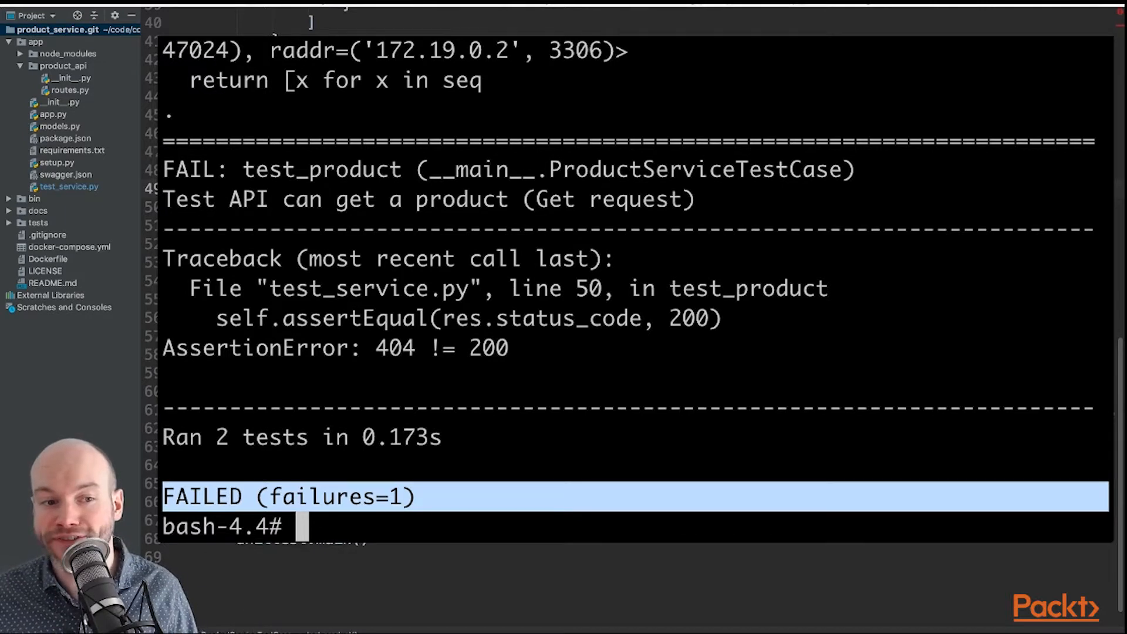
double_click(487, 348)
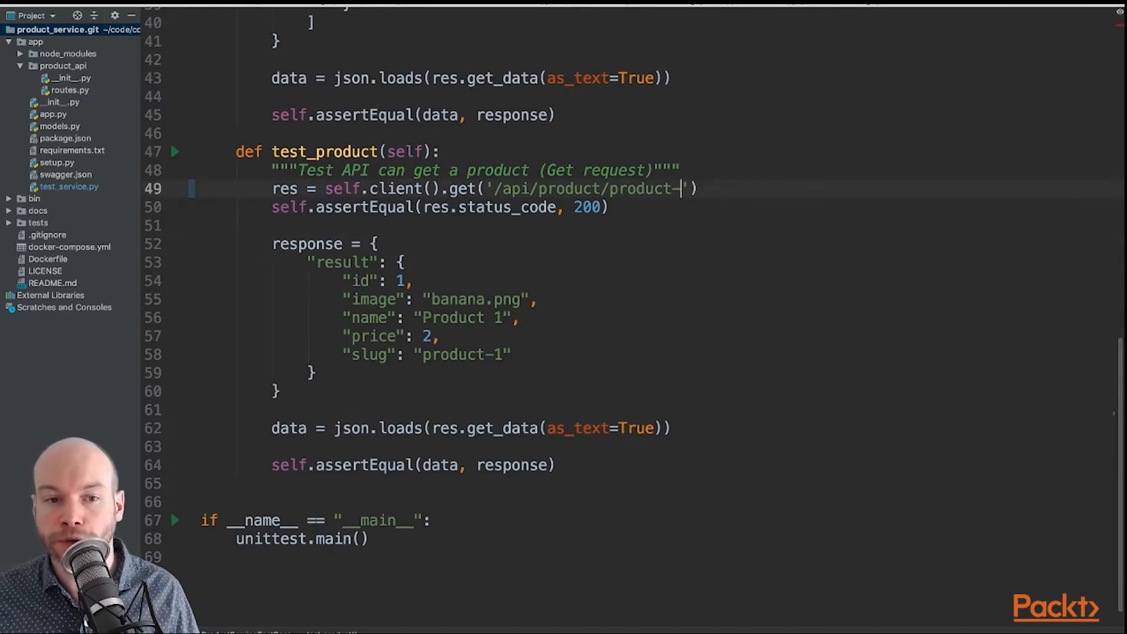
Restore the request path to '/api/product/product-1' and set the expected id to 1100
type("1")
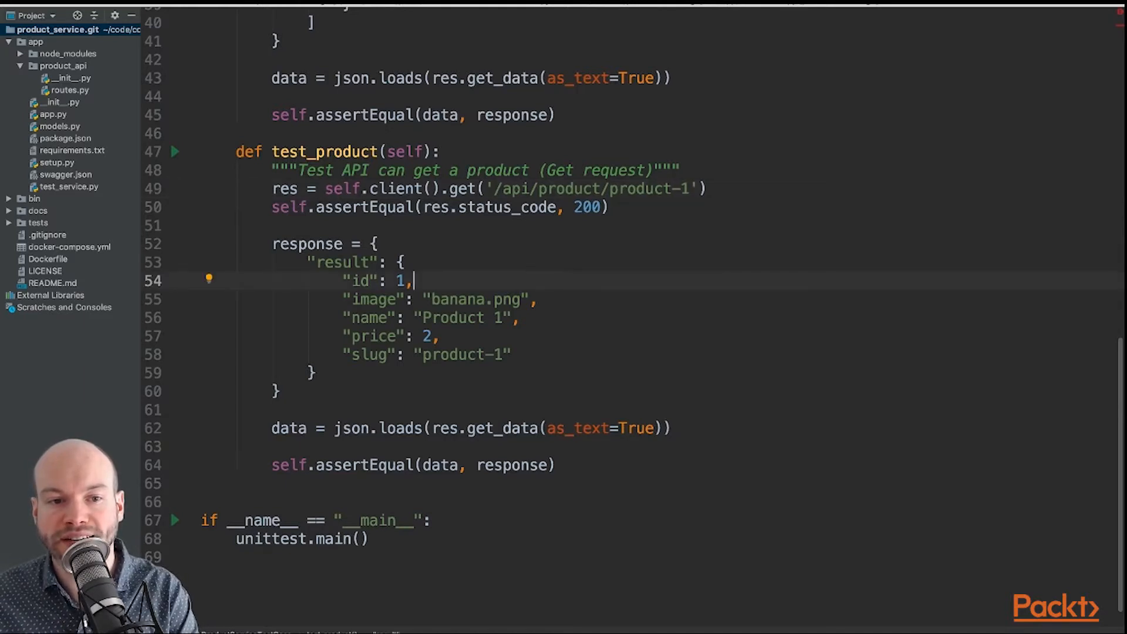
type("1")
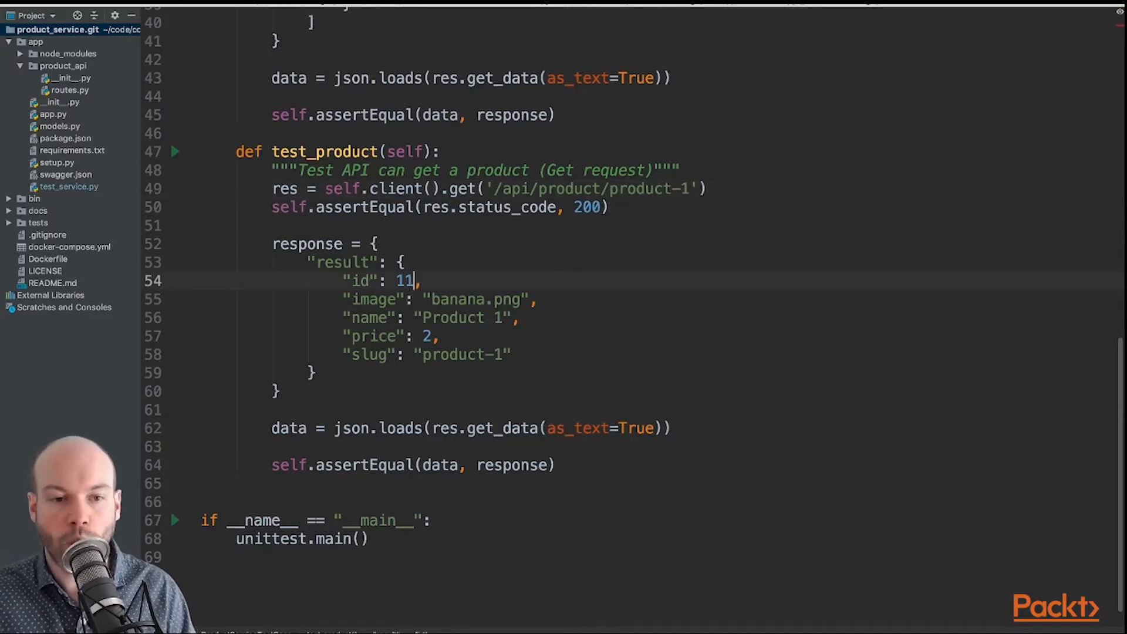
type("00")
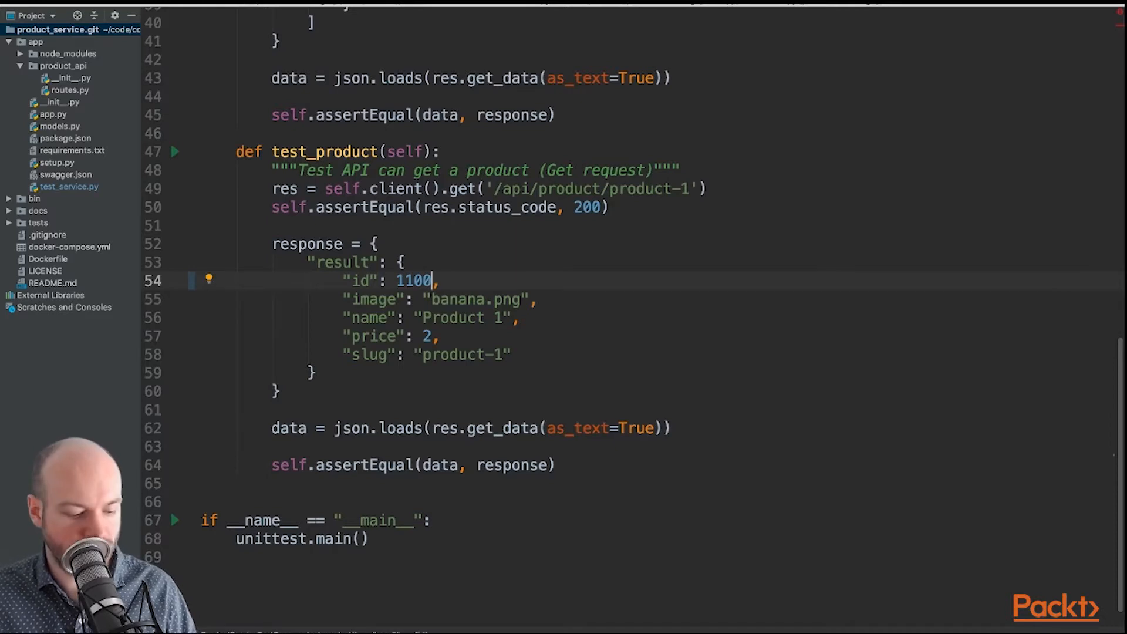